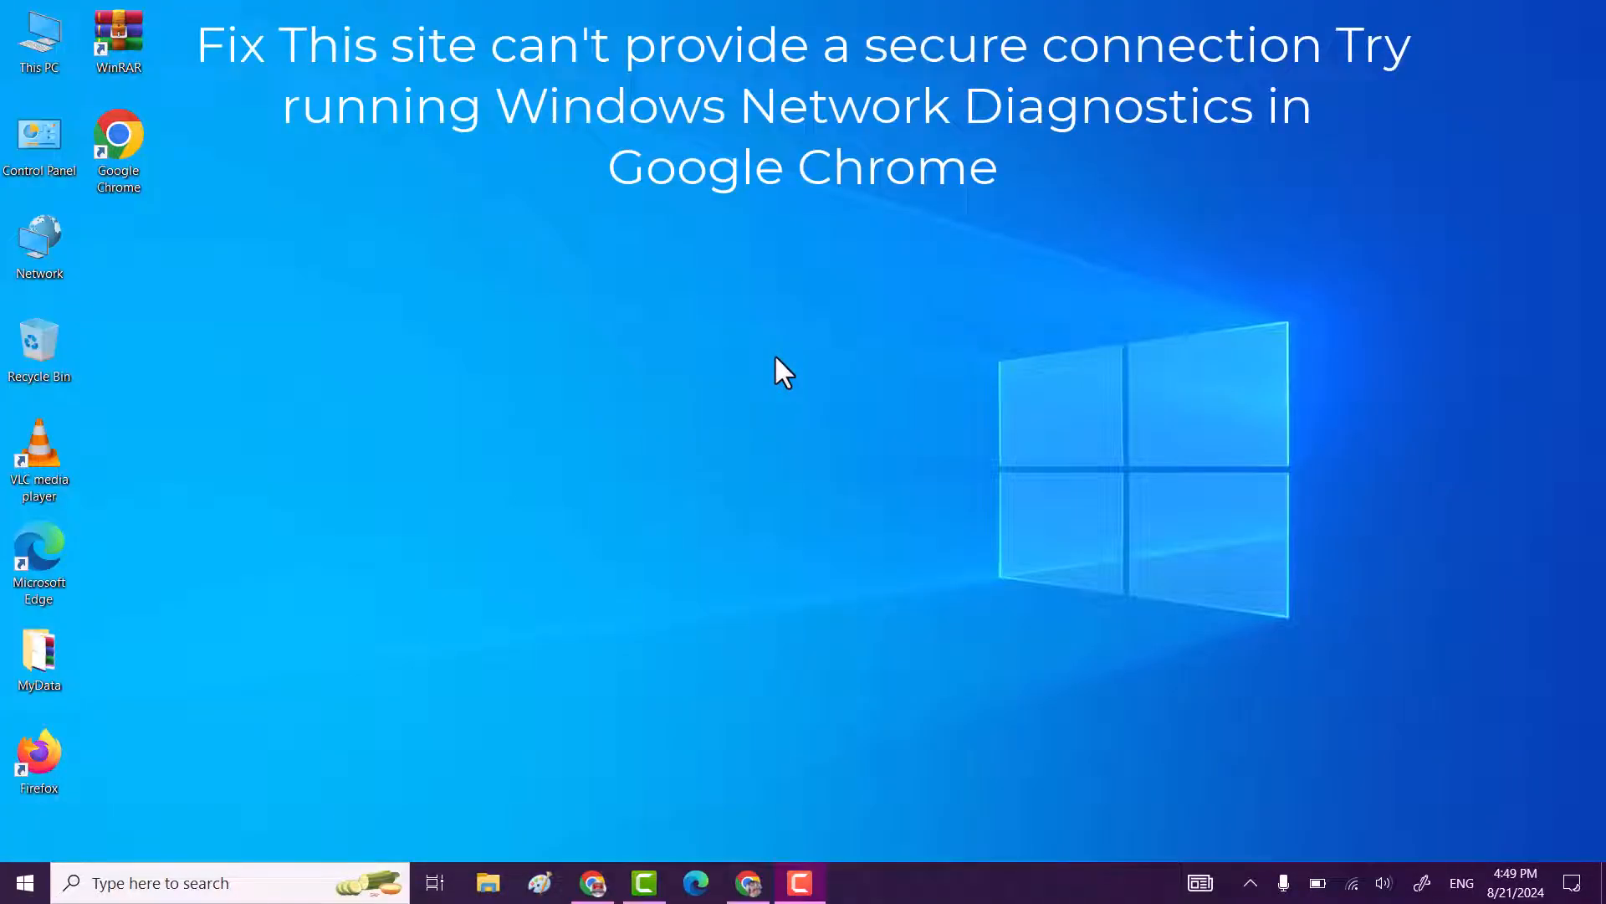
# Refresh the desktop, launch Google Chrome and go to its Settings page
pyautogui.rightClick(781, 372)
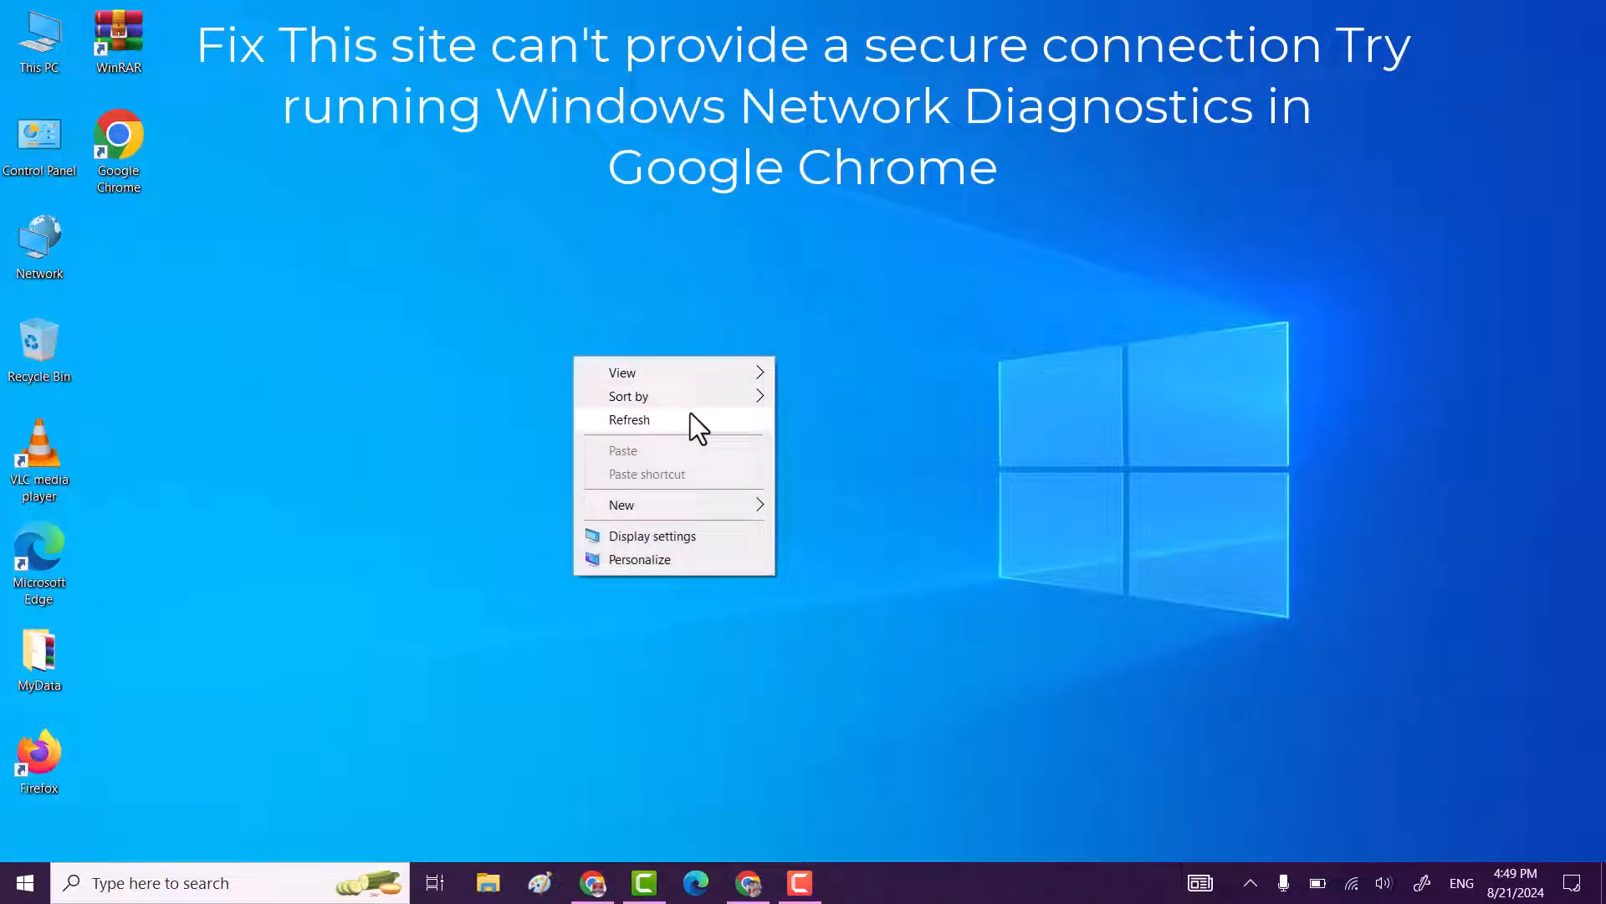
pyautogui.click(629, 418)
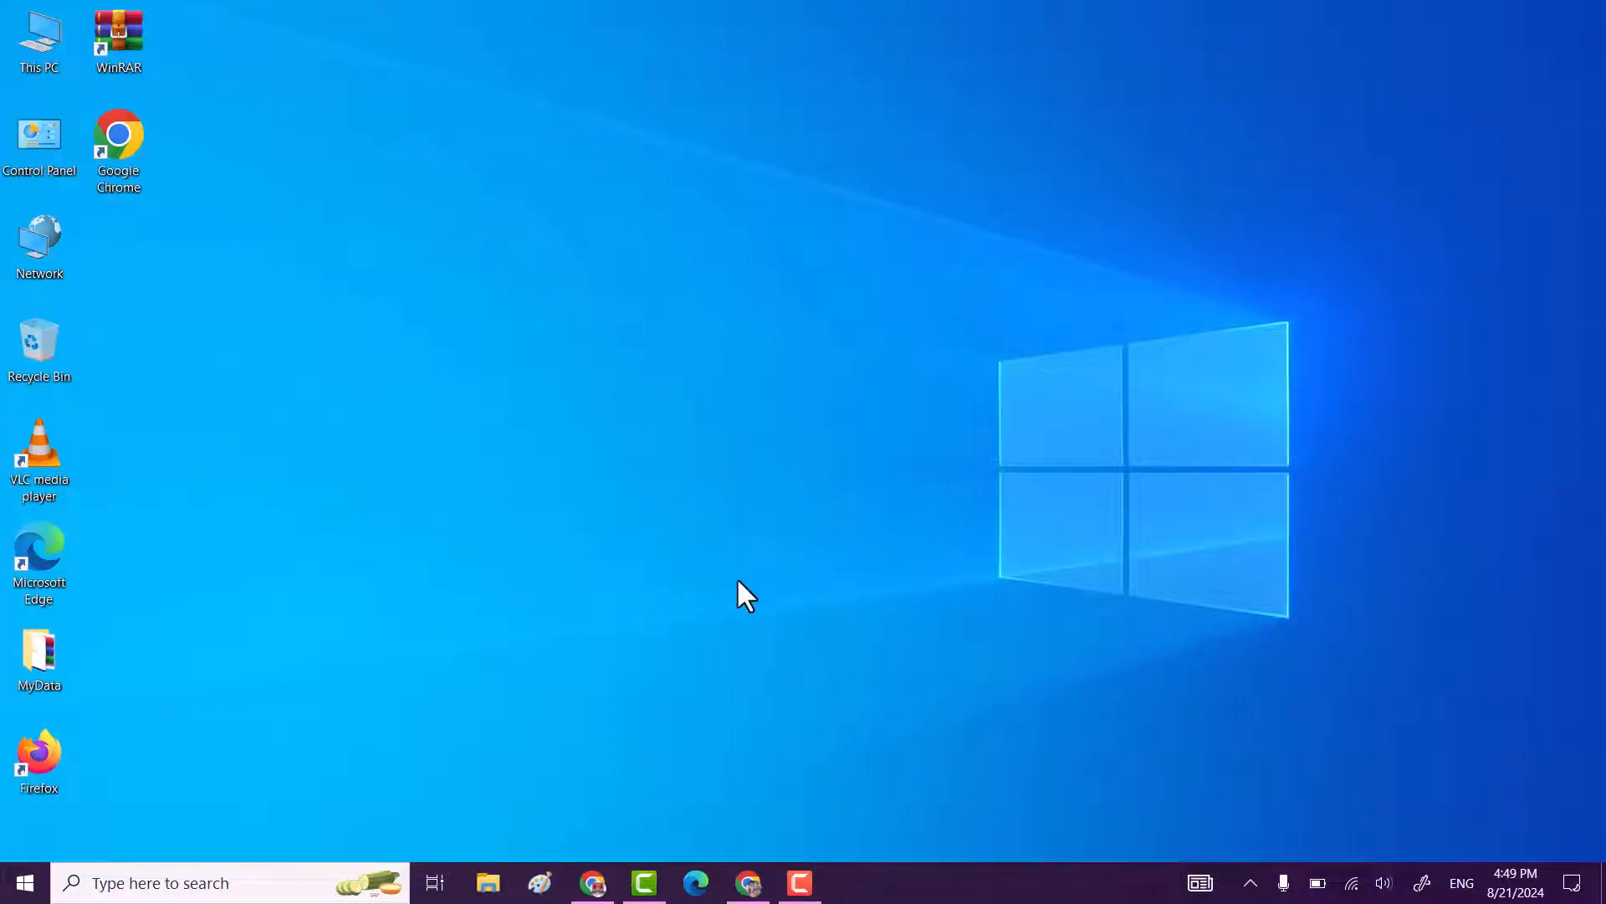
pyautogui.click(750, 882)
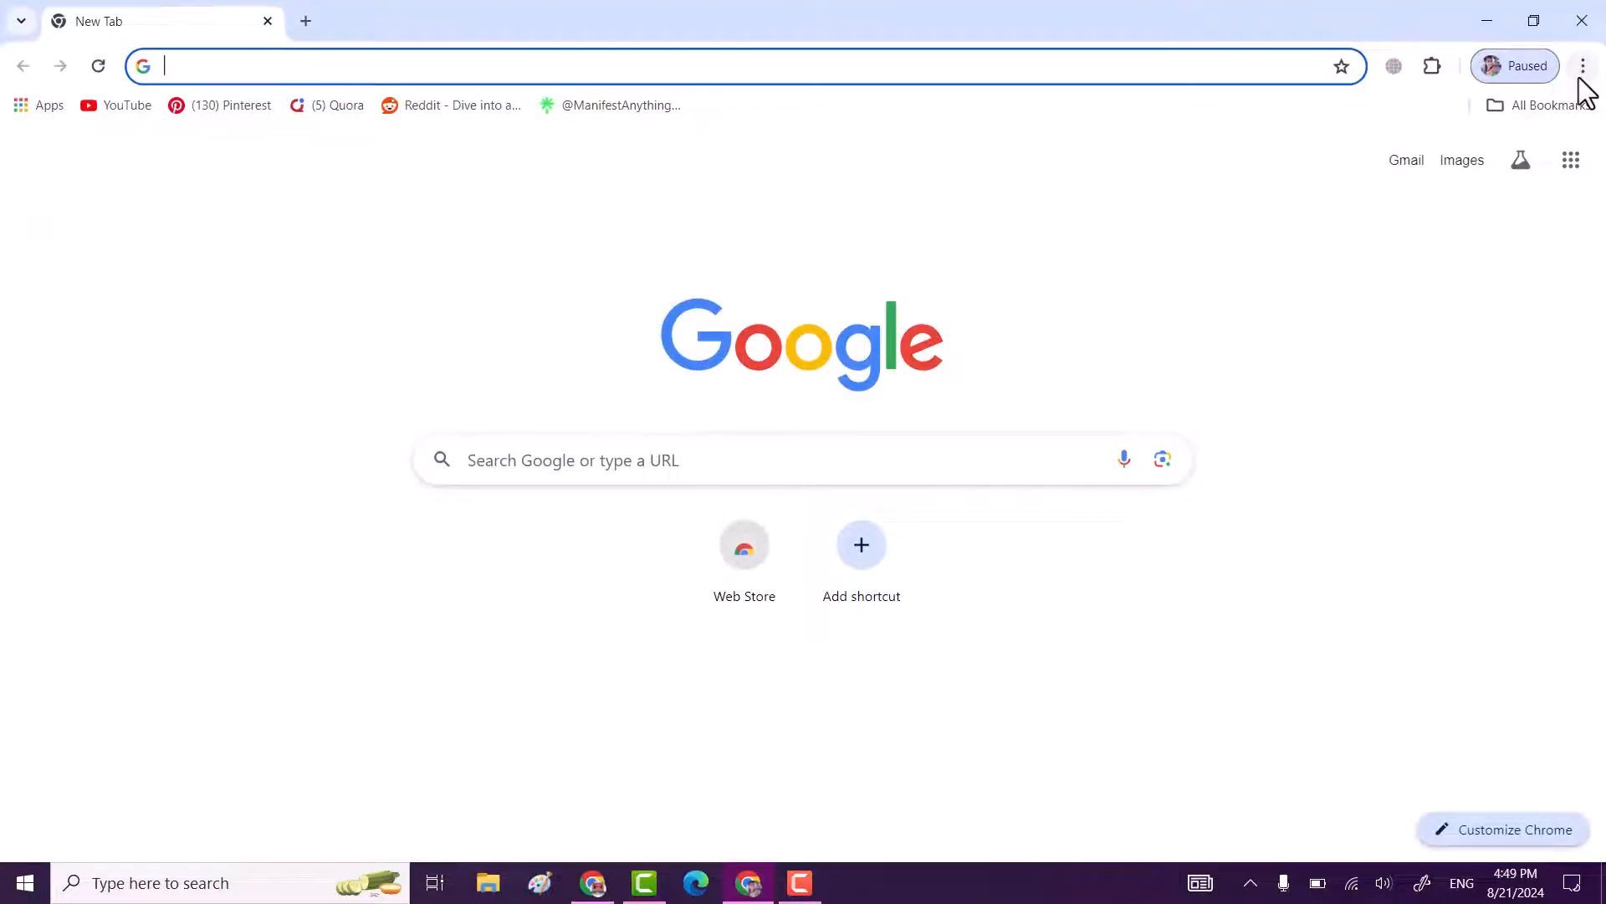
pyautogui.click(1582, 65)
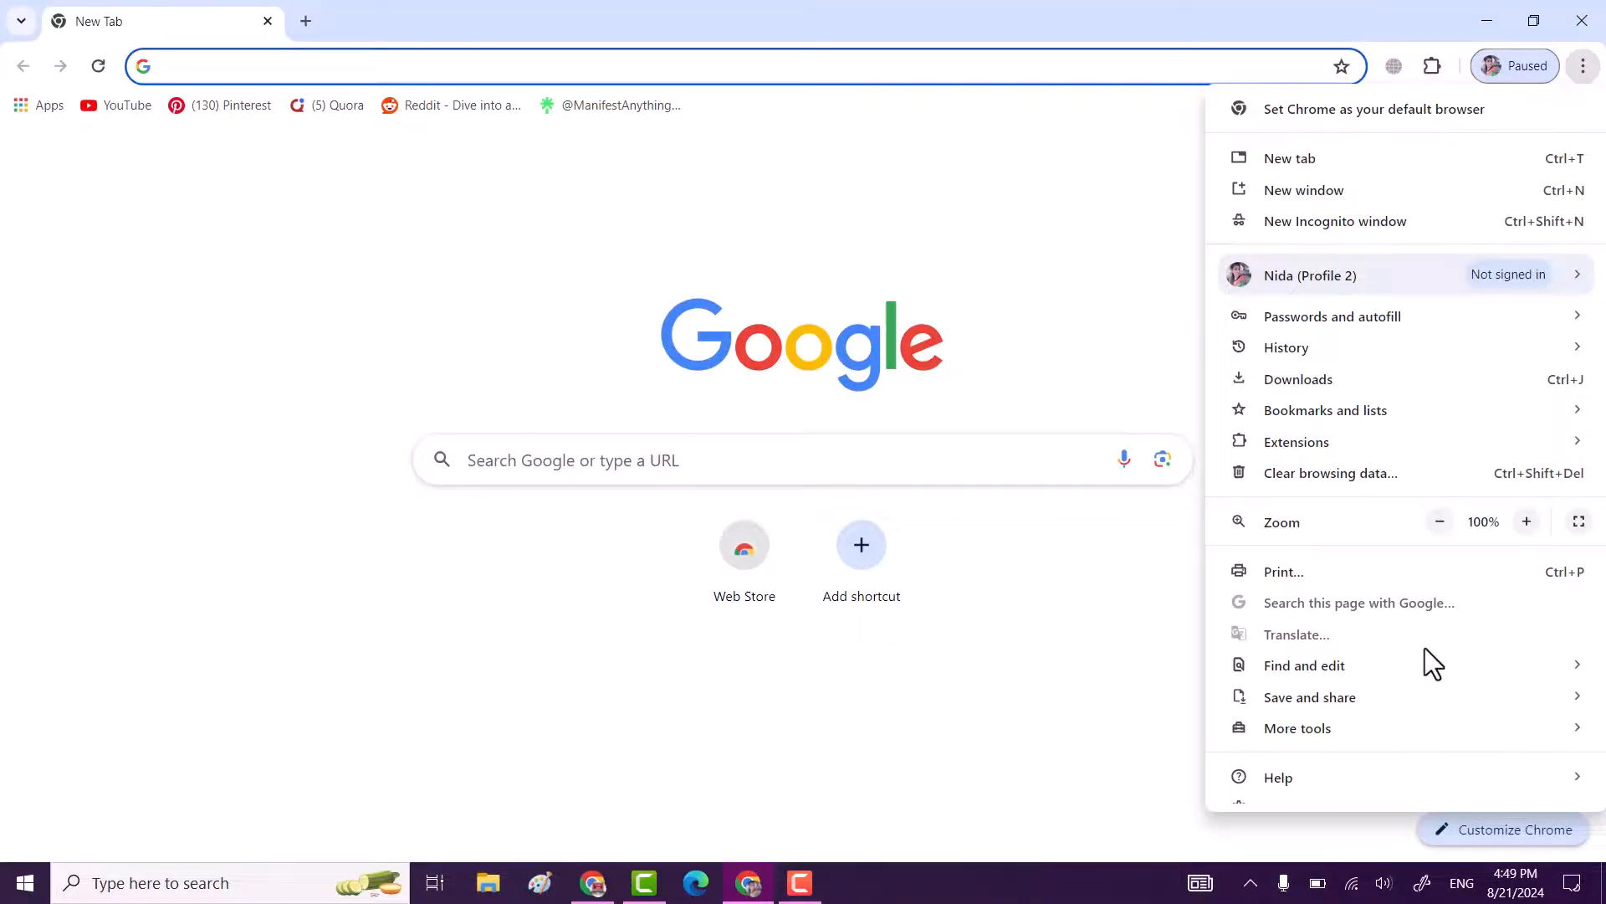
pyautogui.scroll(-3)
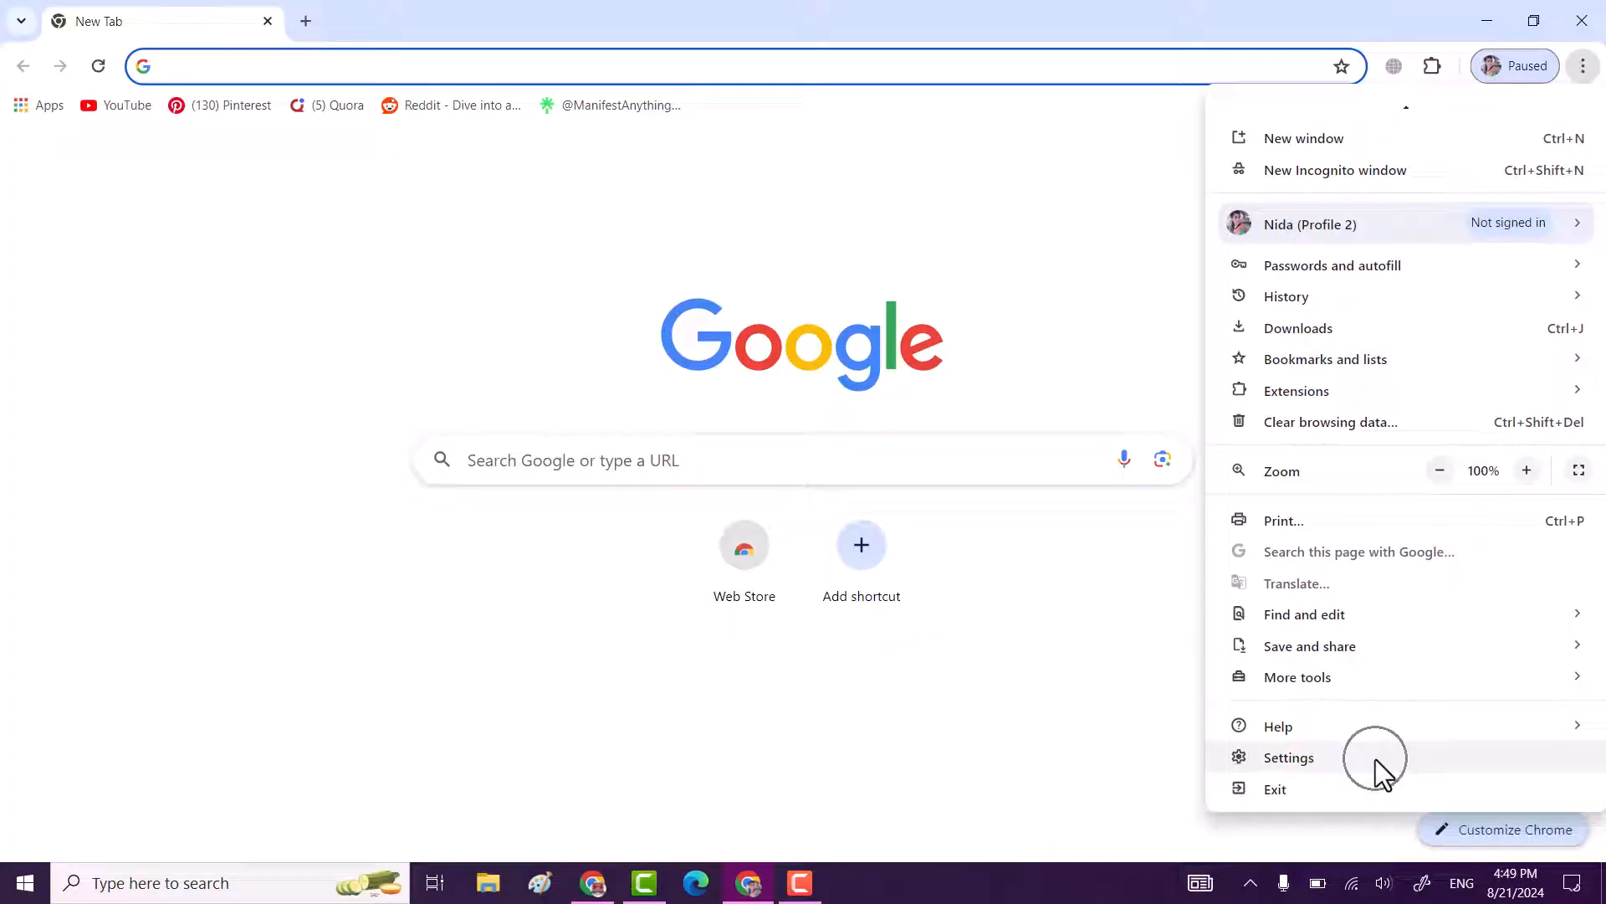
pyautogui.click(1288, 757)
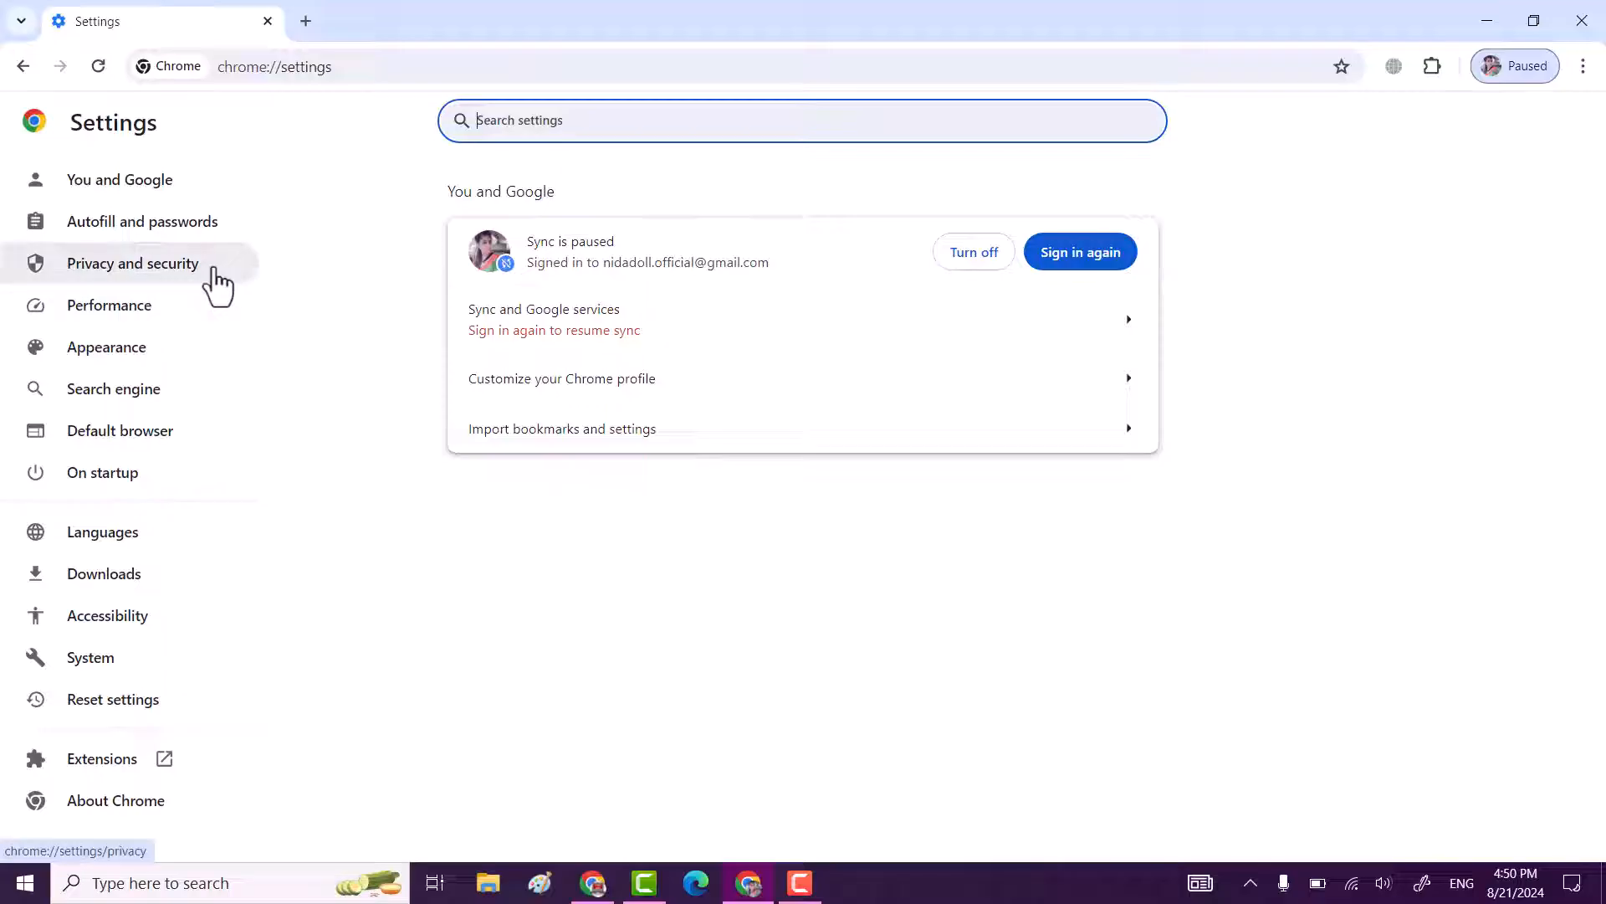
# Go to Privacy and security and enter the Security settings section
pyautogui.click(131, 262)
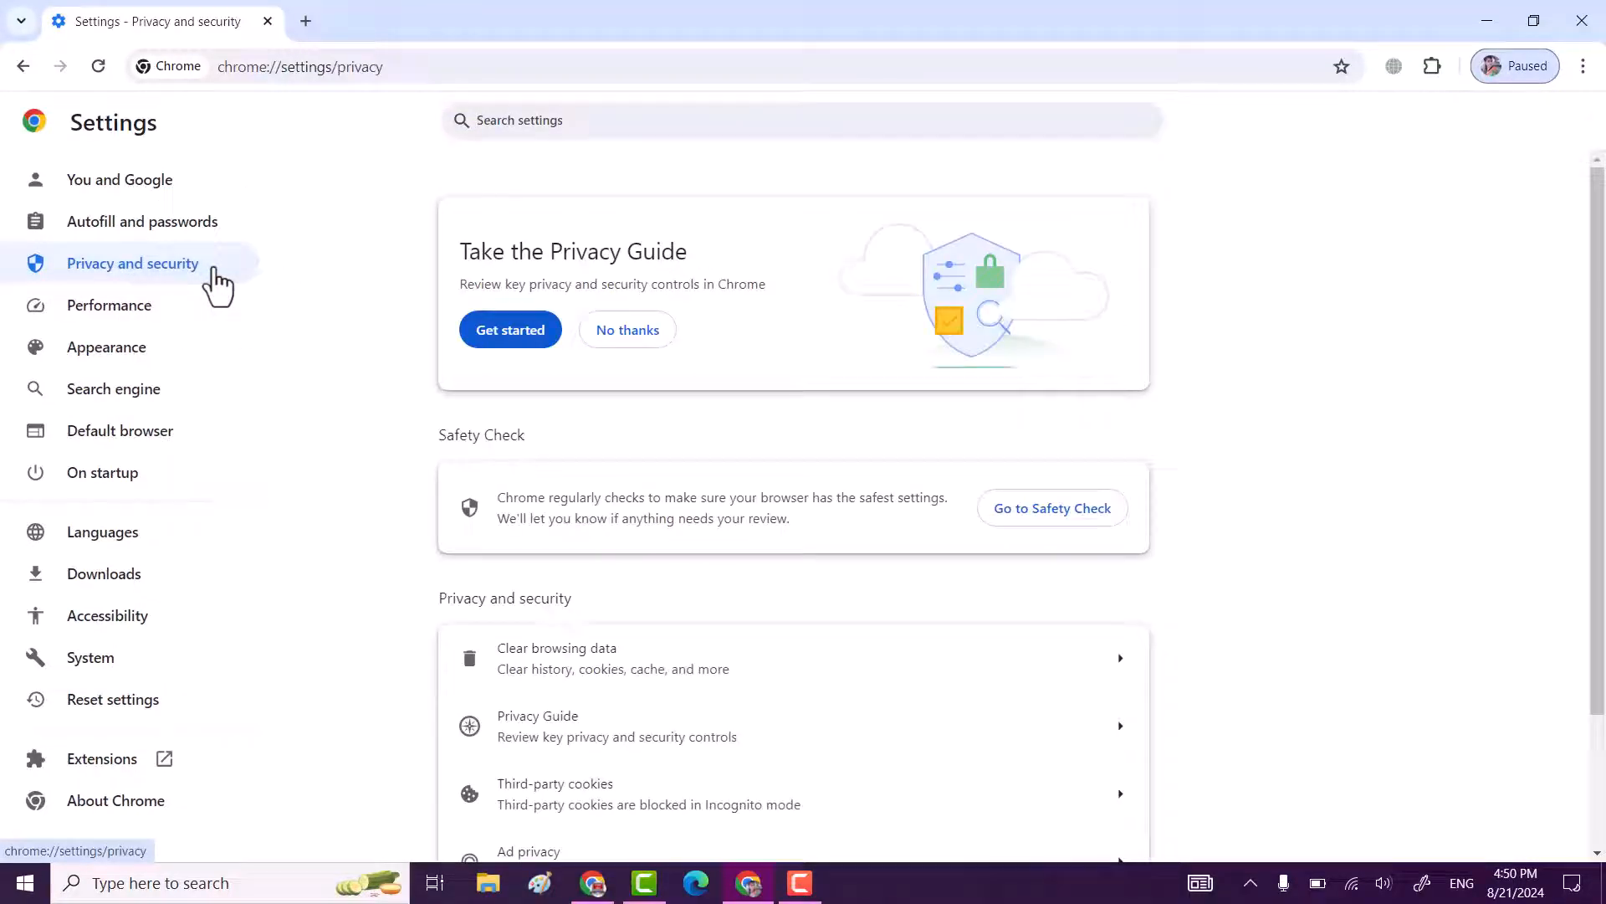
pyautogui.scroll(-3)
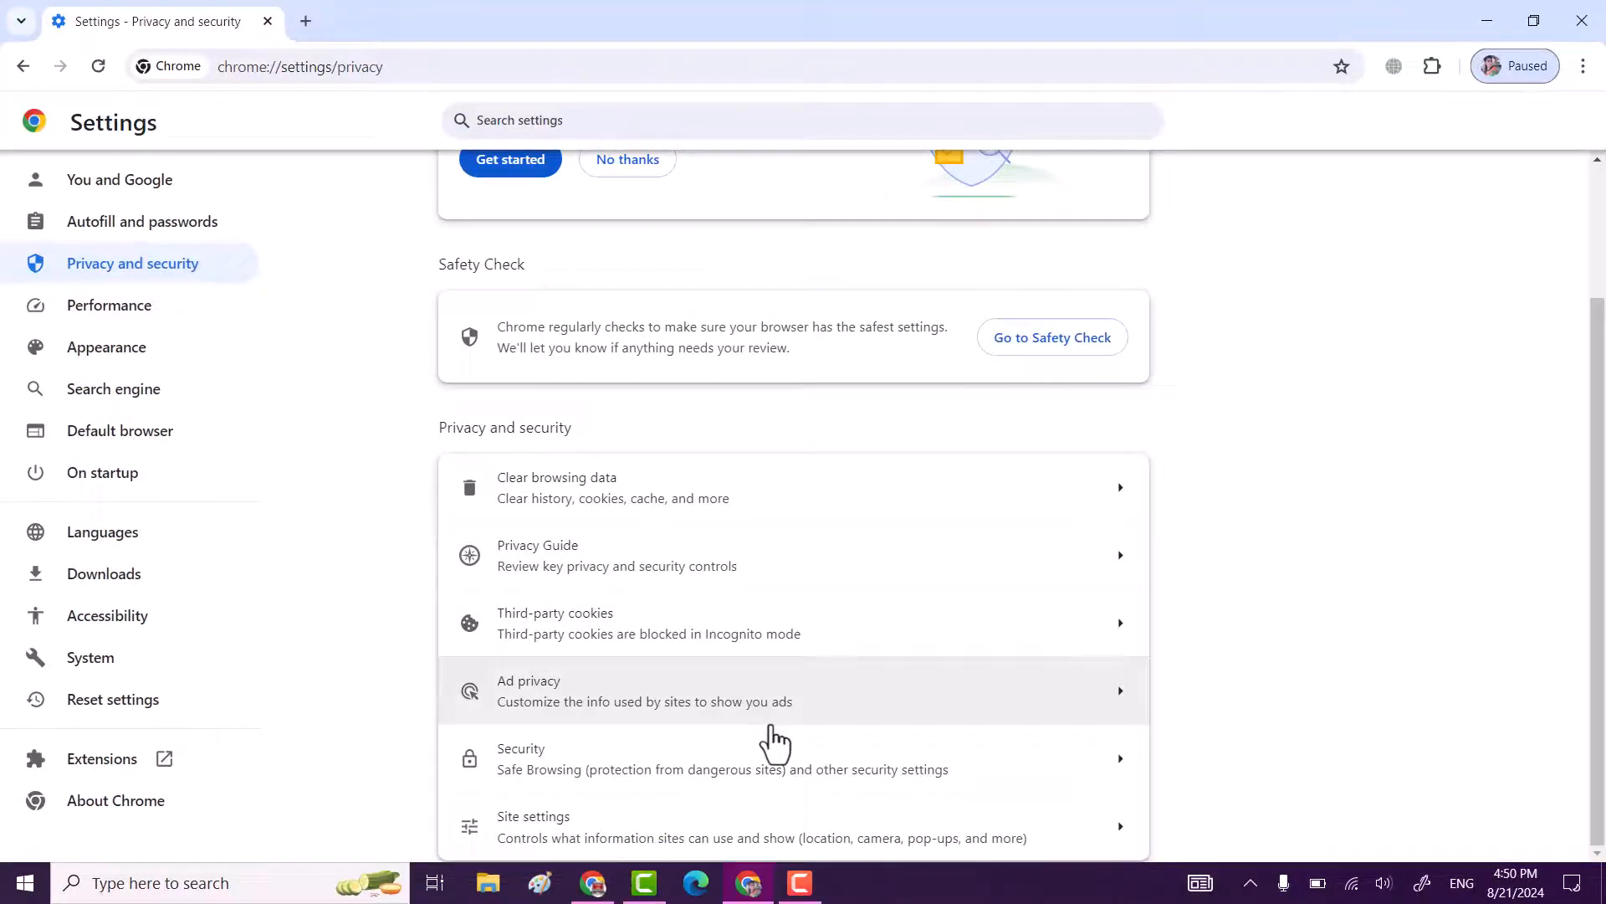
pyautogui.click(724, 759)
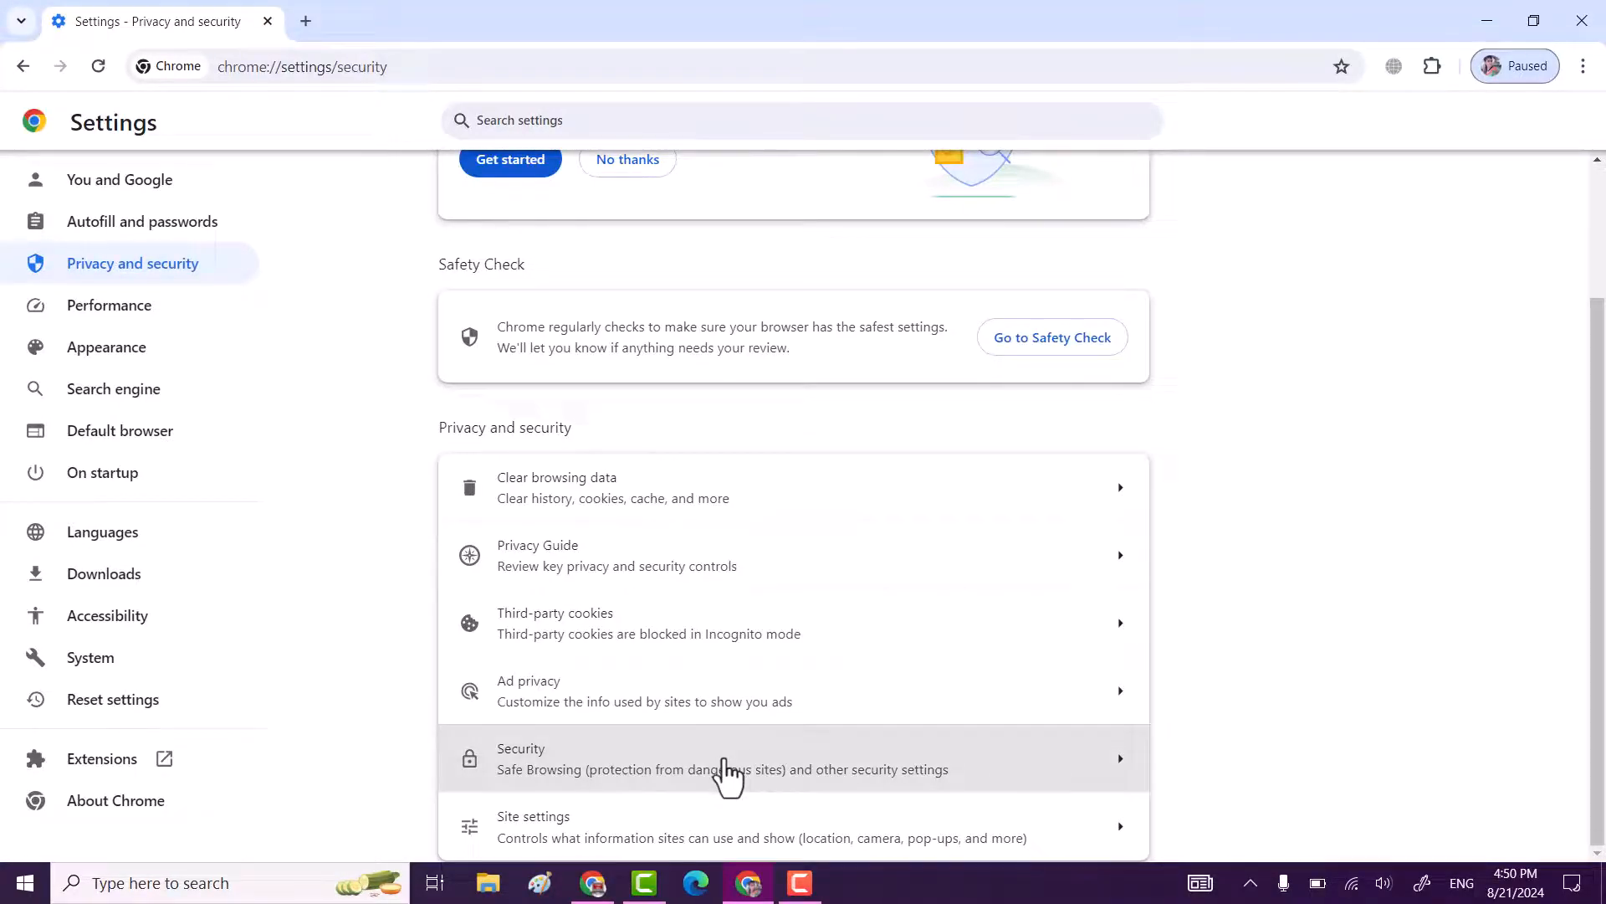
# Set Safe Browsing to No protection (not recommended) and confirm with Turn off
pyautogui.click(723, 758)
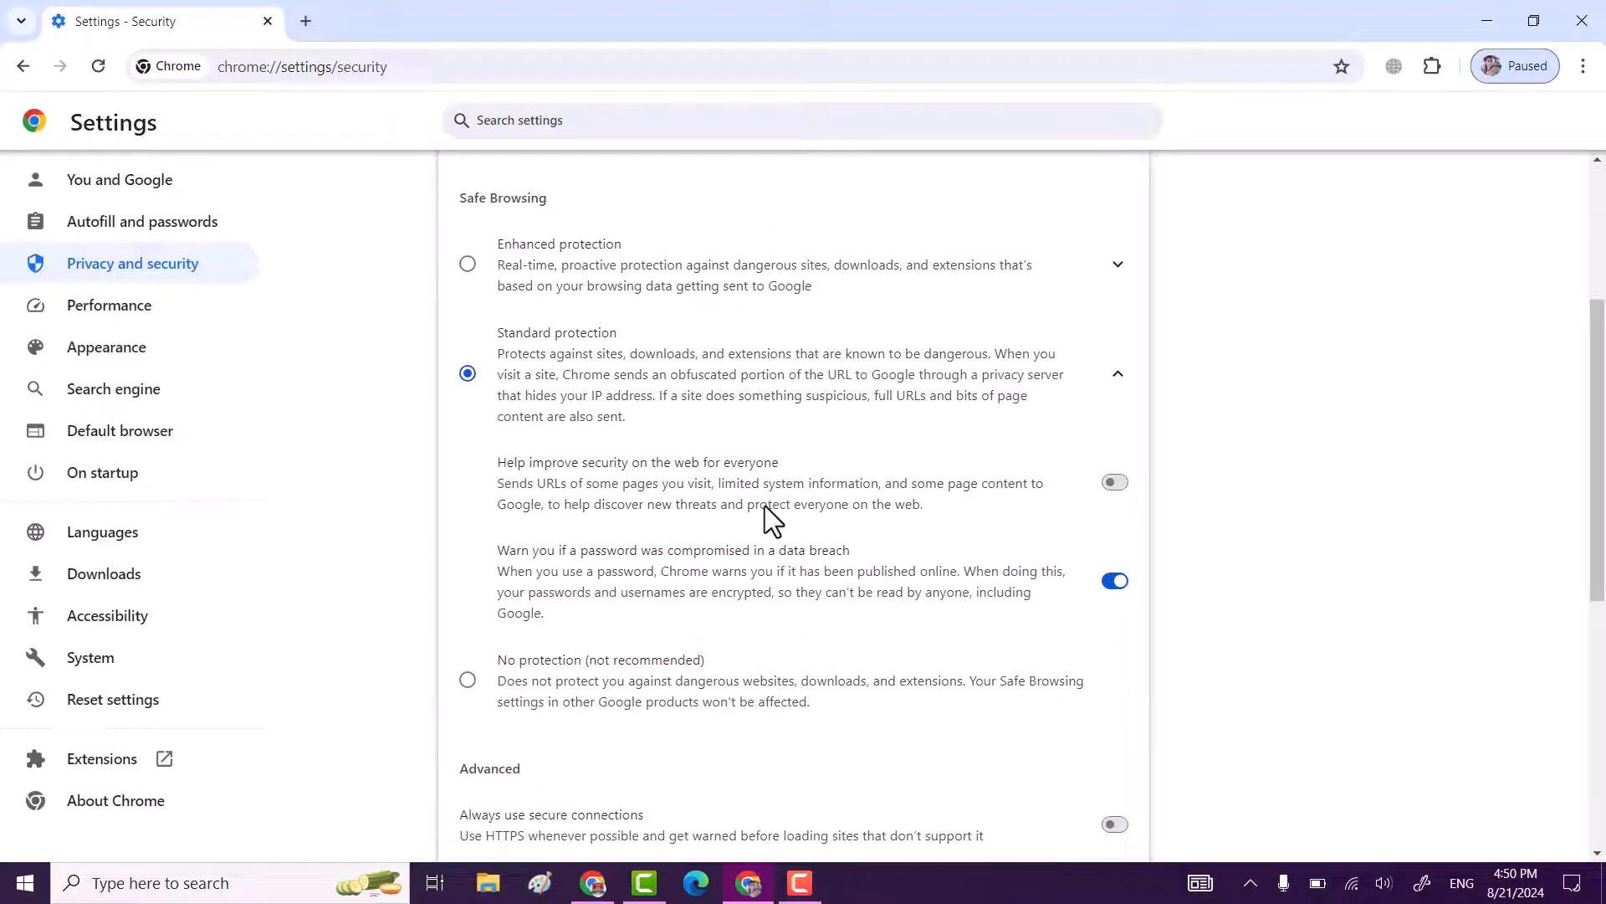
pyautogui.scroll(-3)
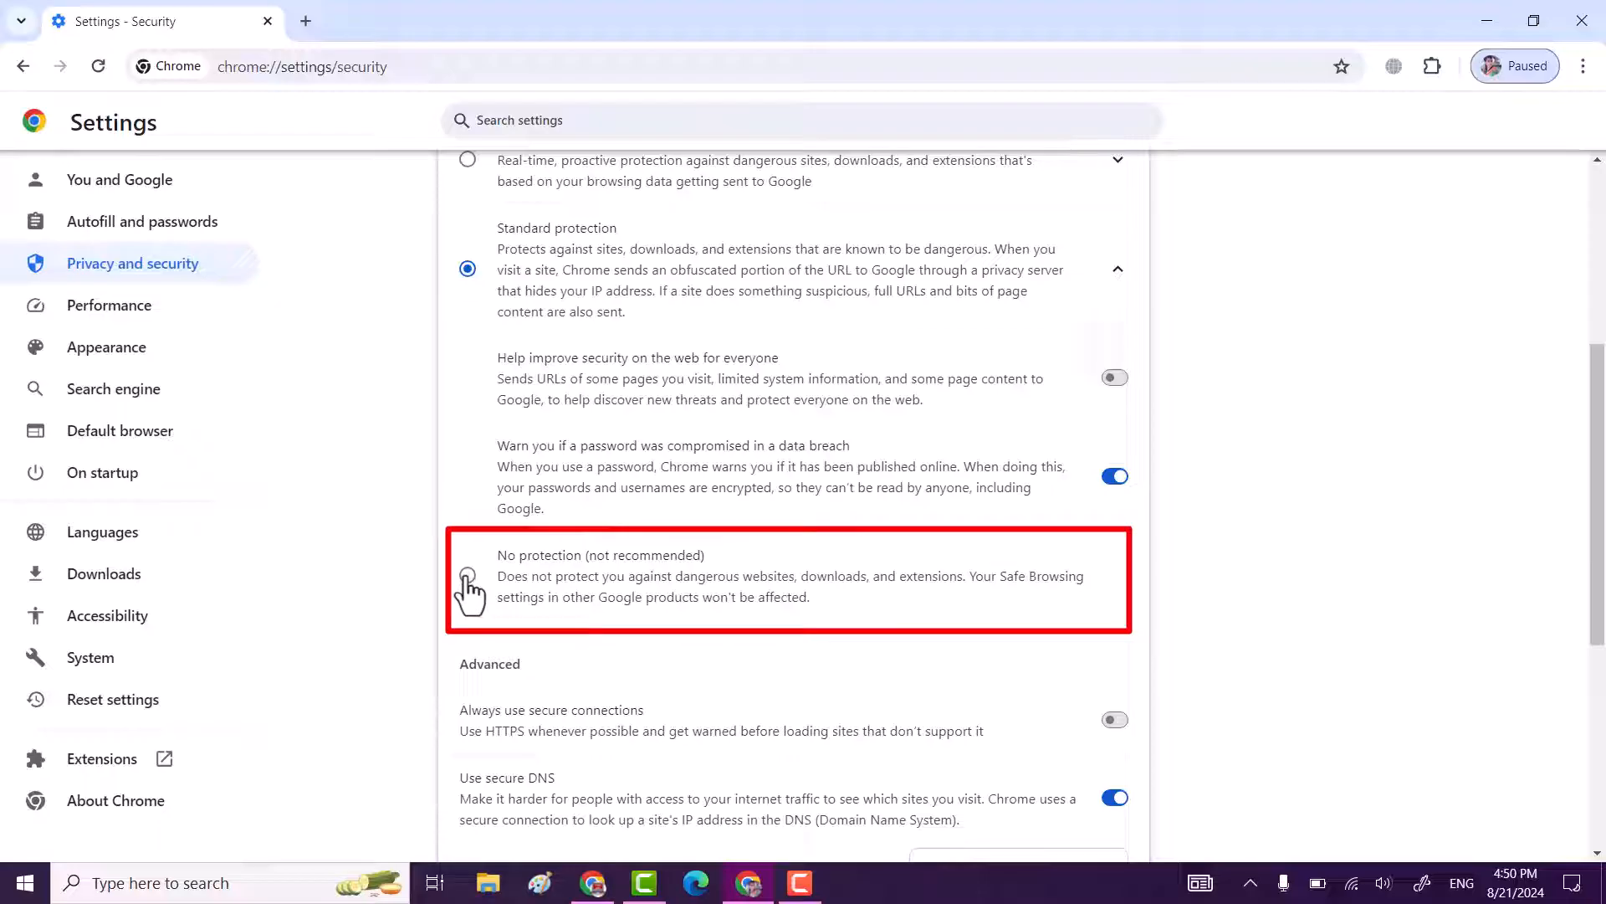
pyautogui.click(467, 576)
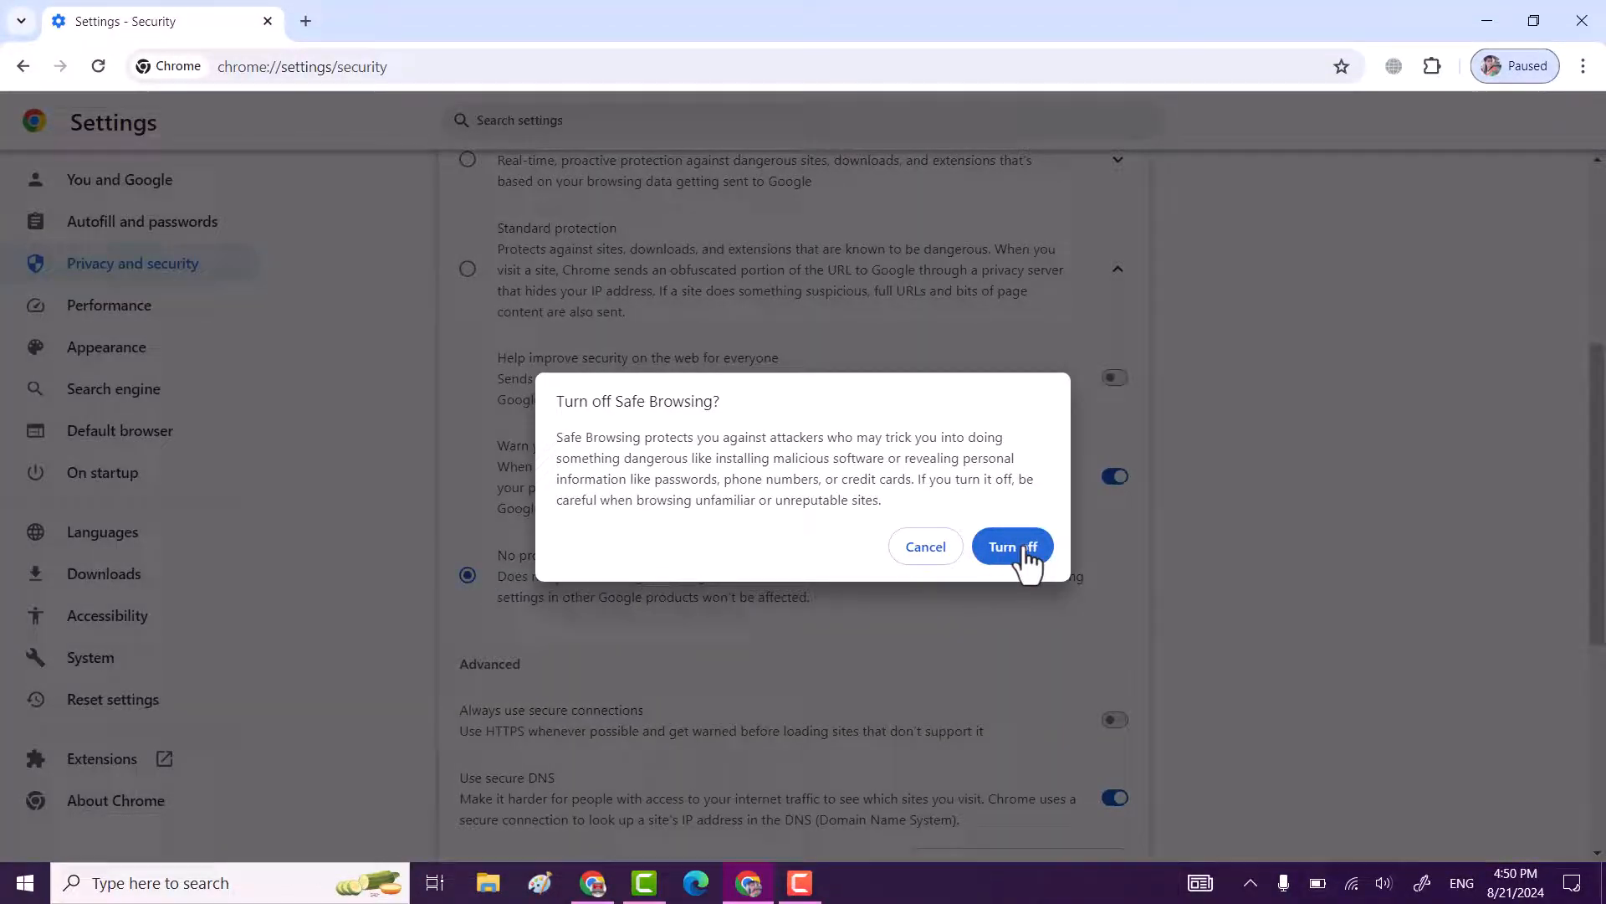
pyautogui.click(1011, 545)
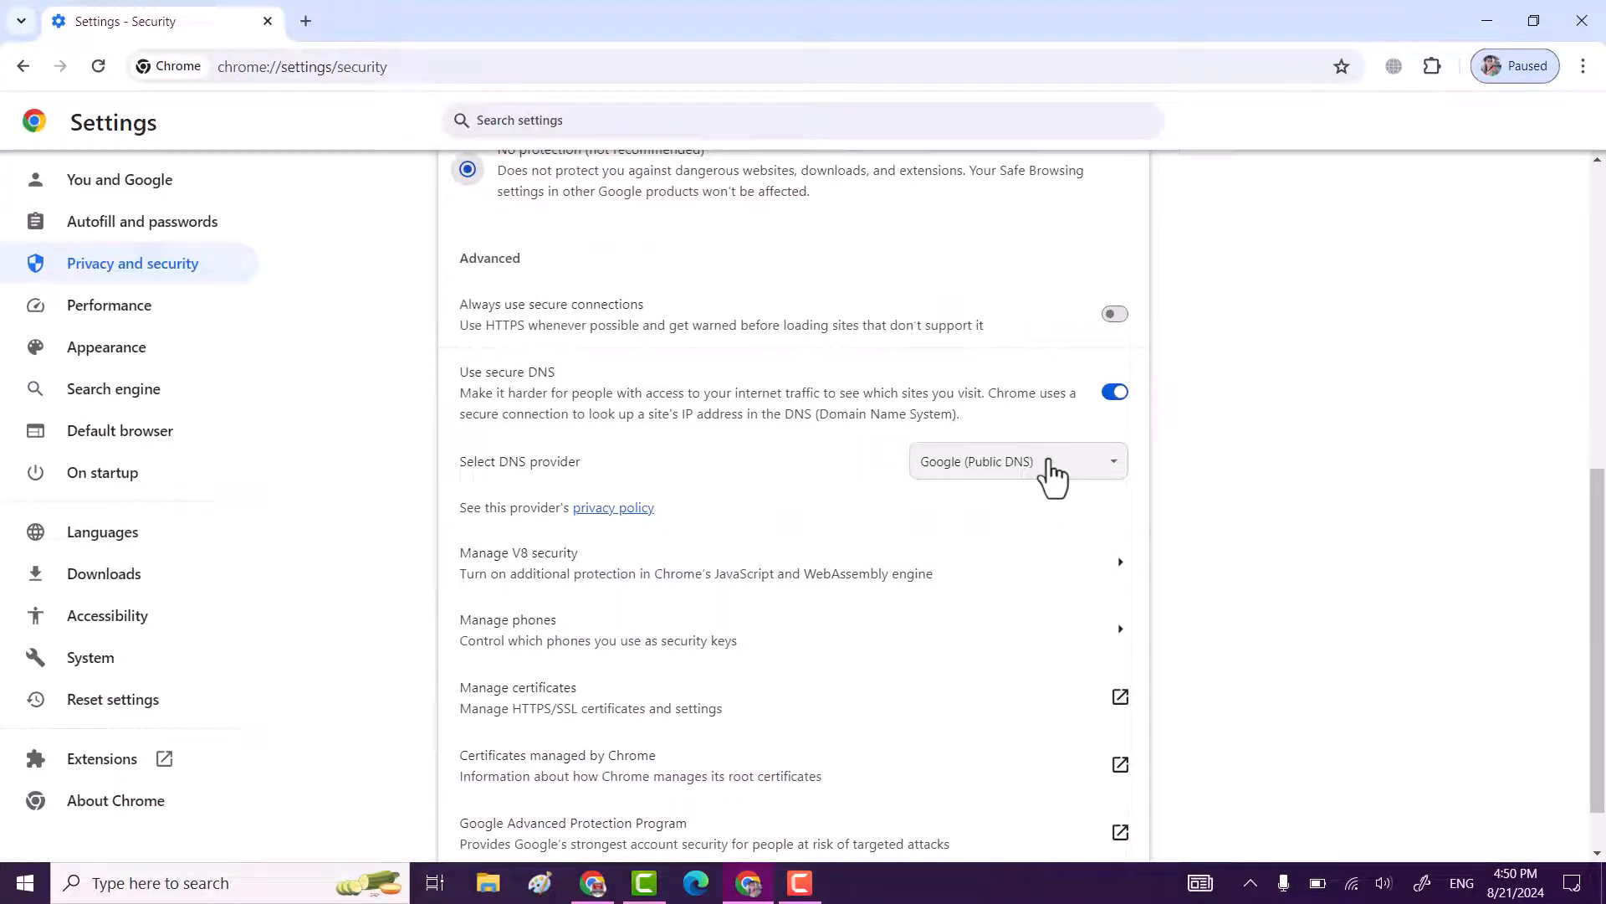
# Choose OpenDNS from the secure DNS provider list, replacing Google (Public DNS)
pyautogui.click(1015, 462)
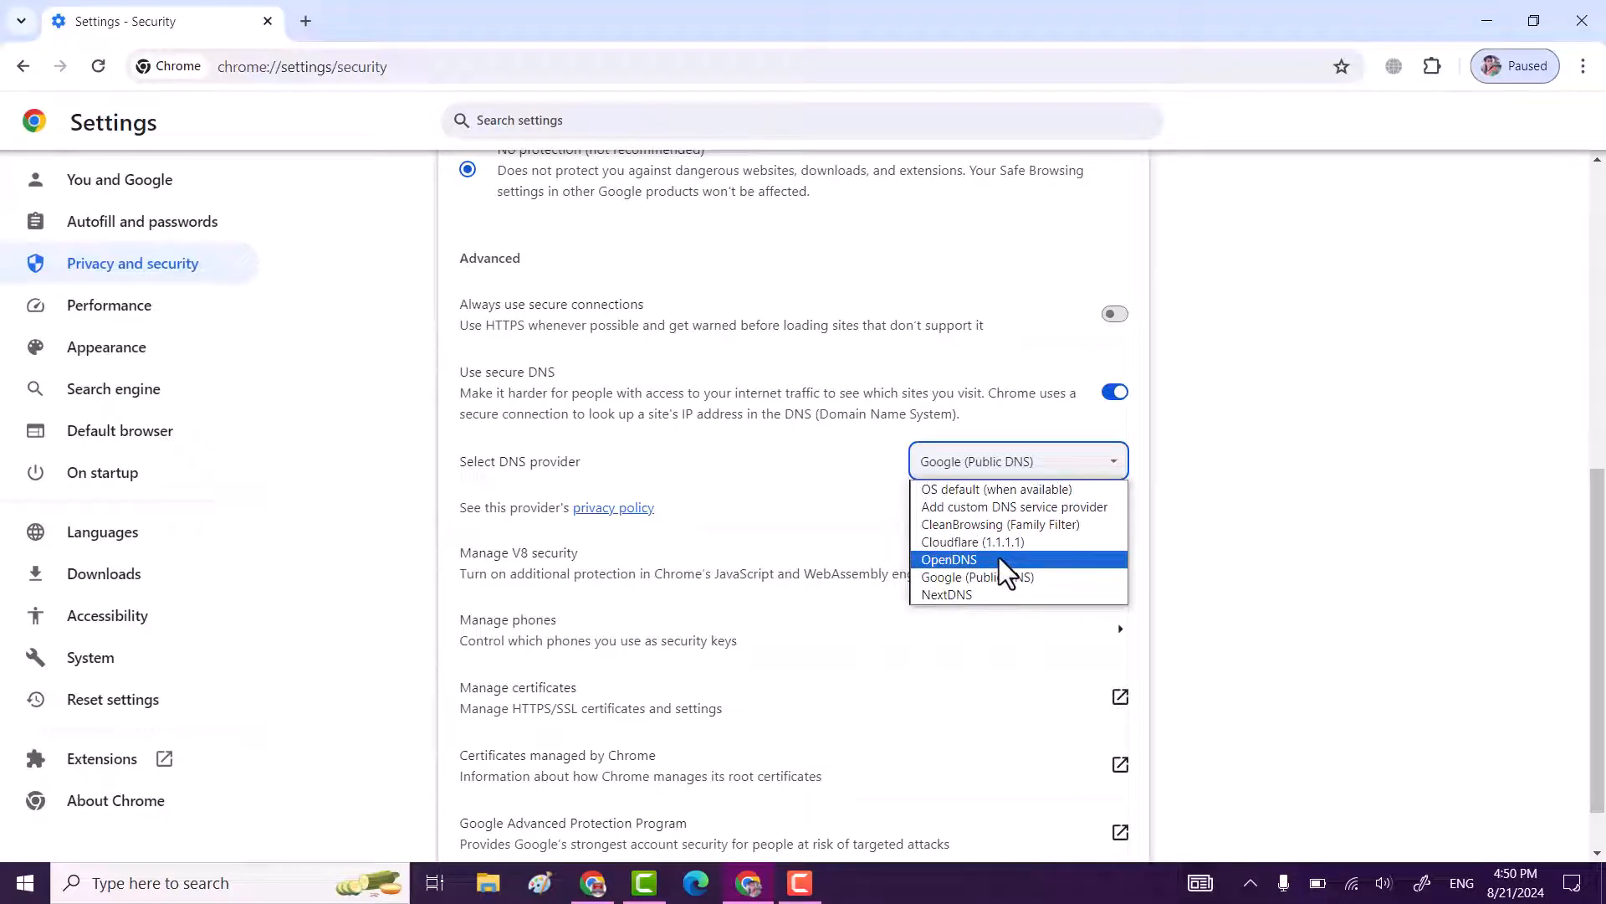
pyautogui.click(948, 559)
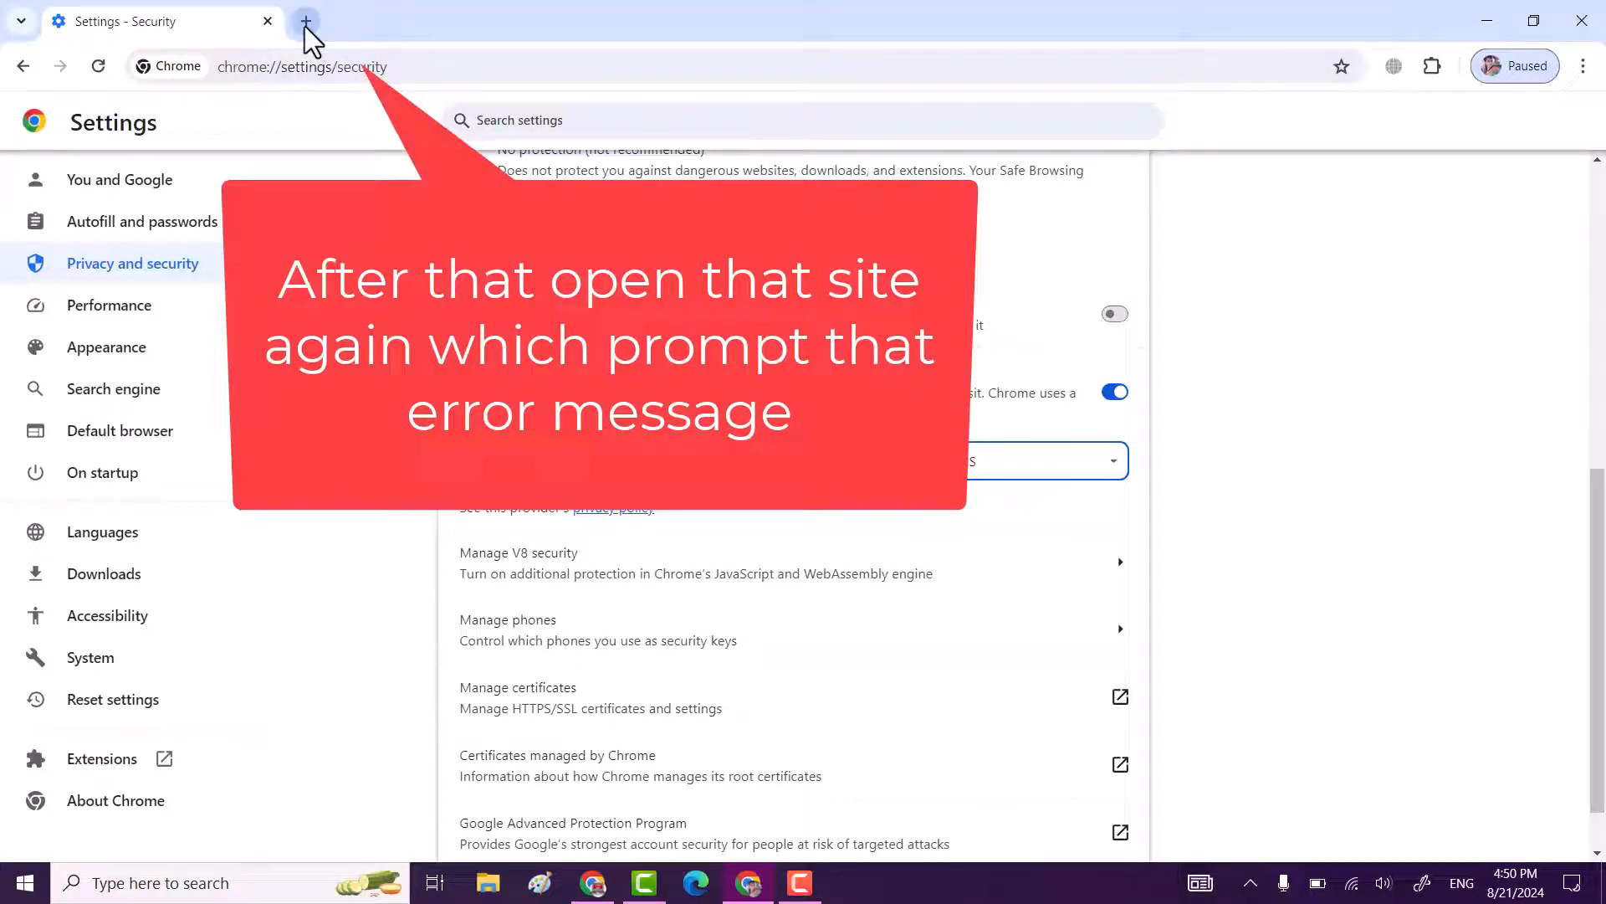
# Close Chrome and refresh the Windows desktop
pyautogui.click(305, 20)
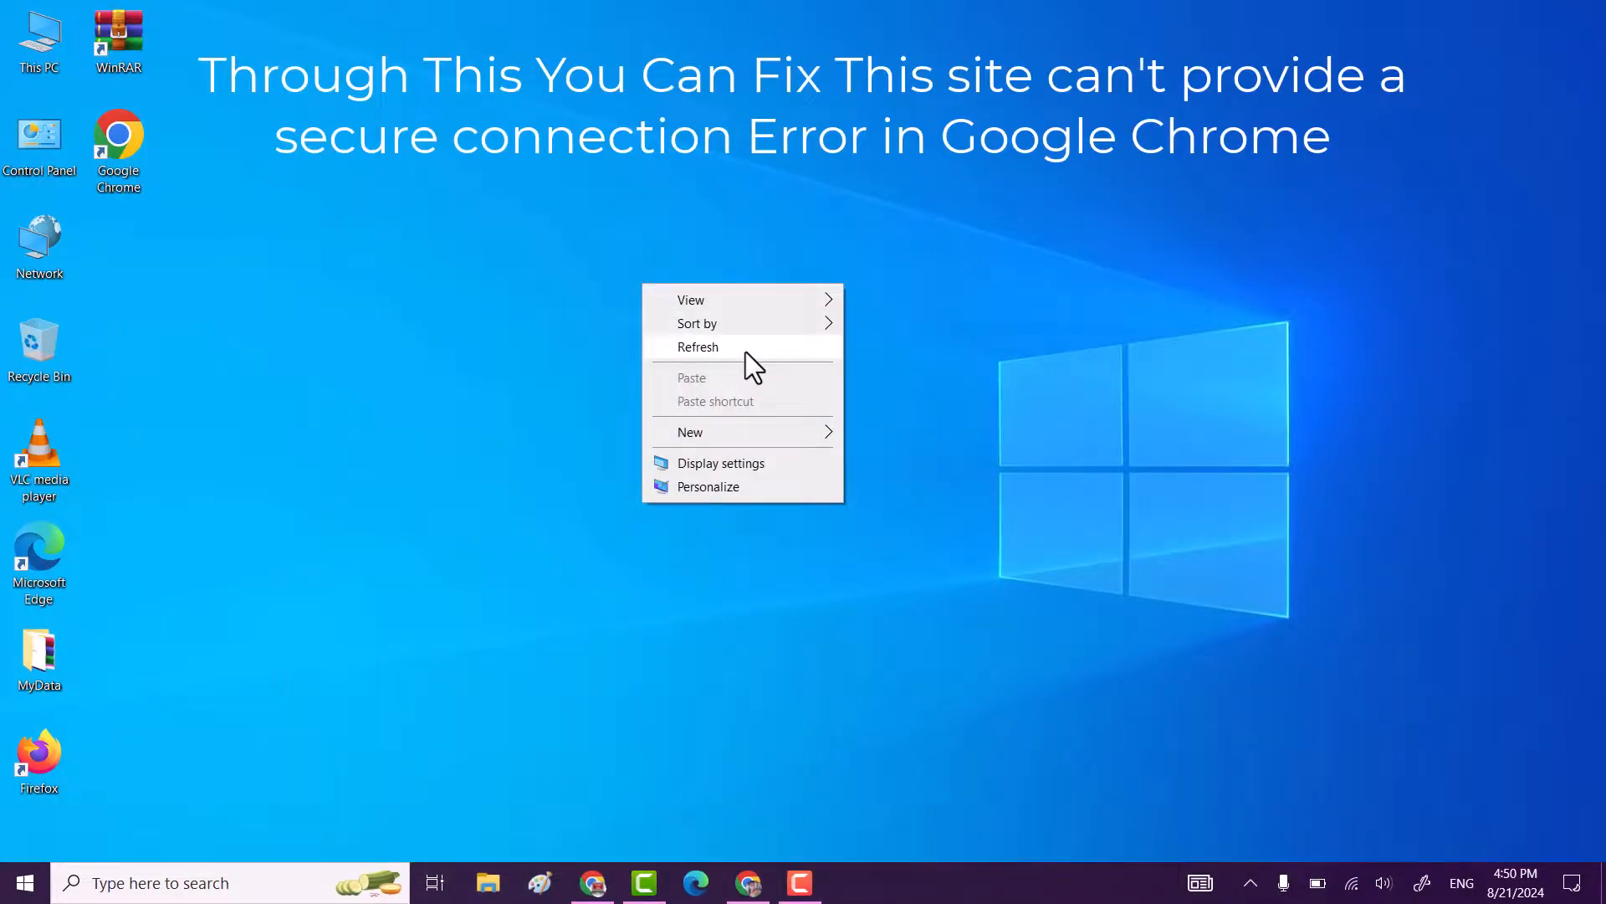
pyautogui.click(699, 346)
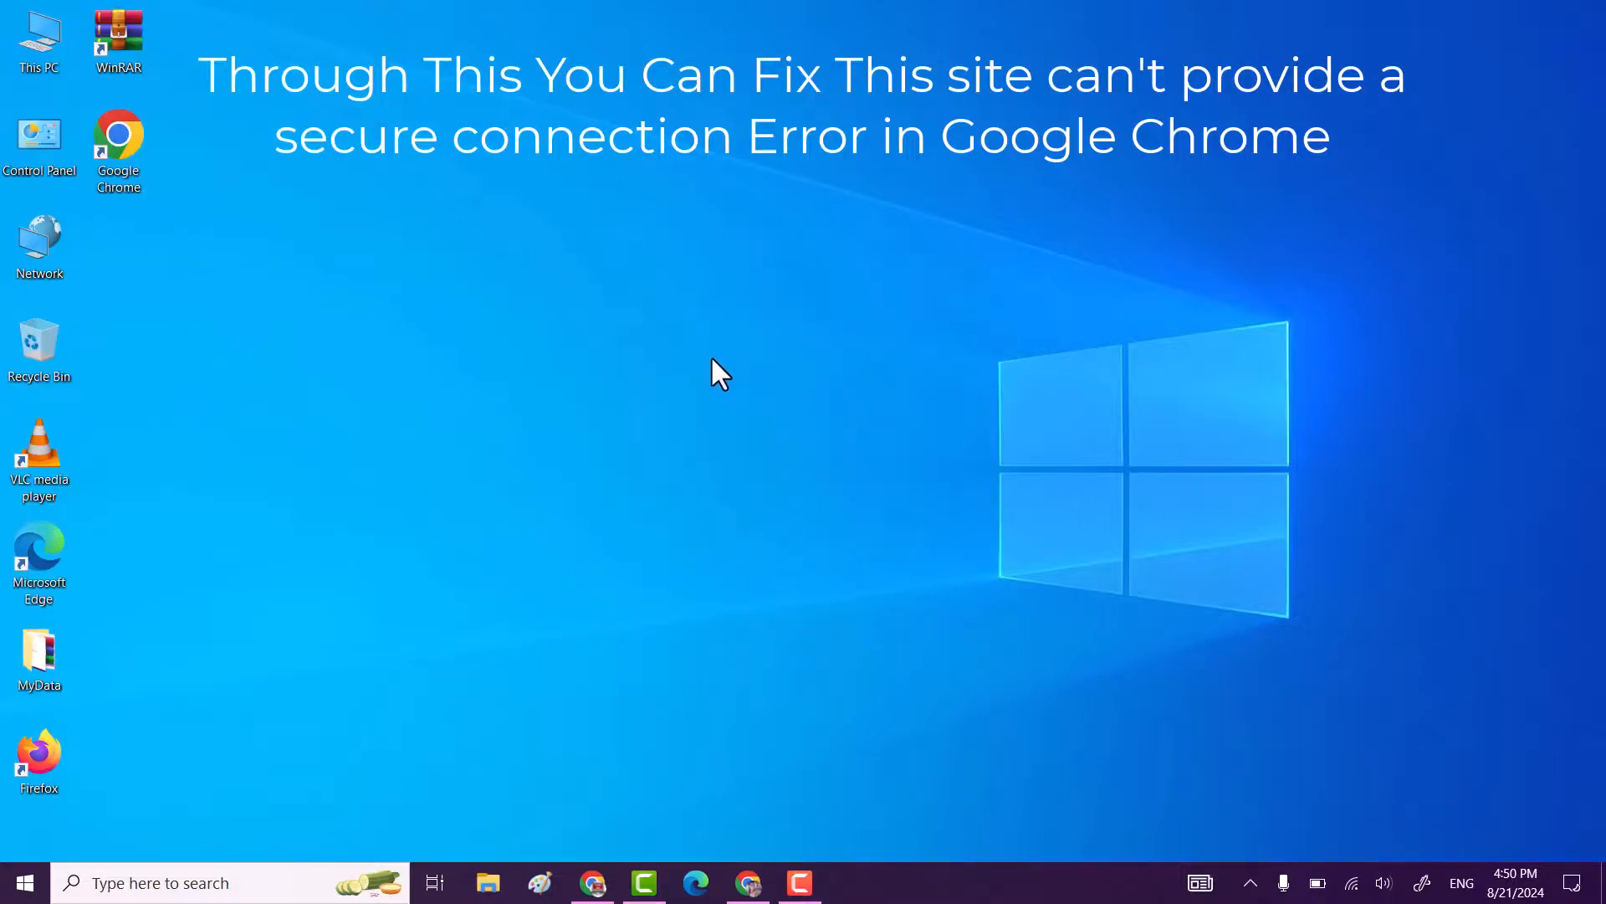